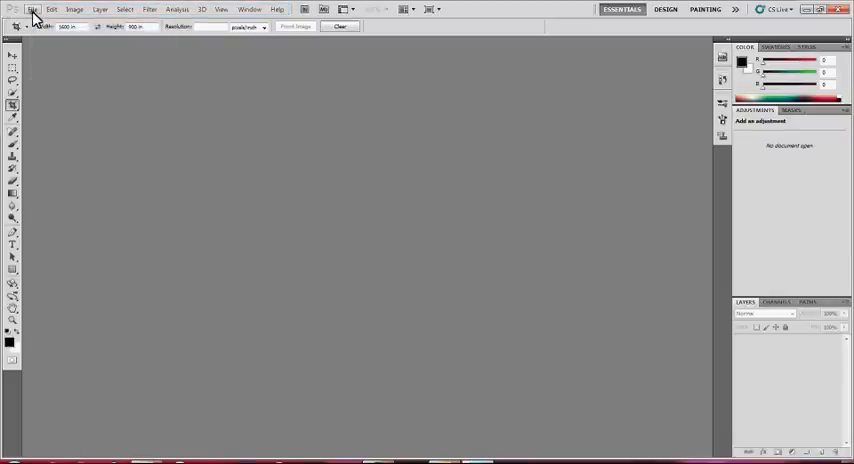
Show the File > Import options for bringing in scanner media
{"action": "left_click", "coordinate": [32, 8]}
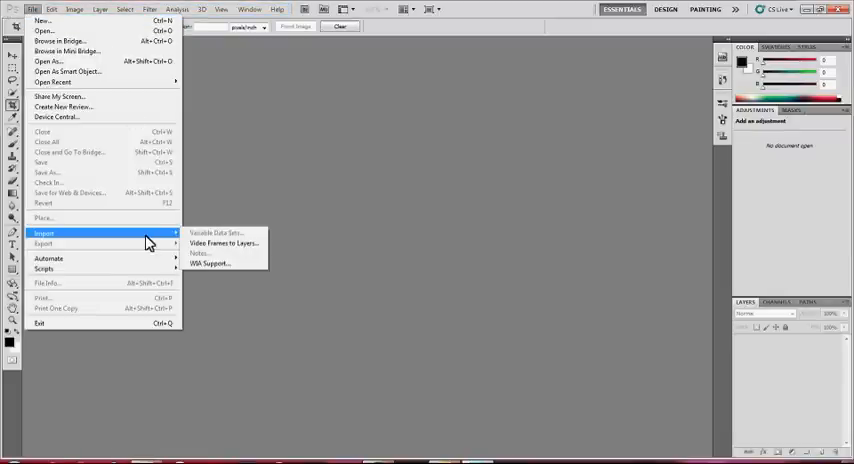
{"action": "mouse_move", "coordinate": [210, 264]}
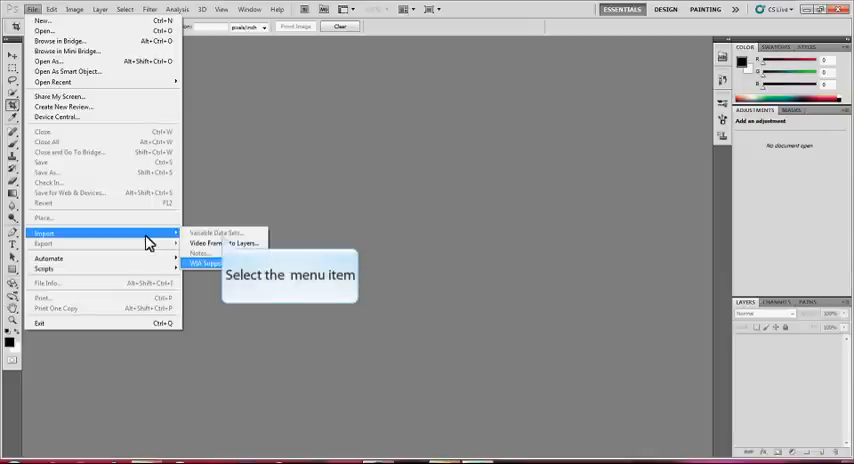
{"action": "mouse_move", "coordinate": [210, 264]}
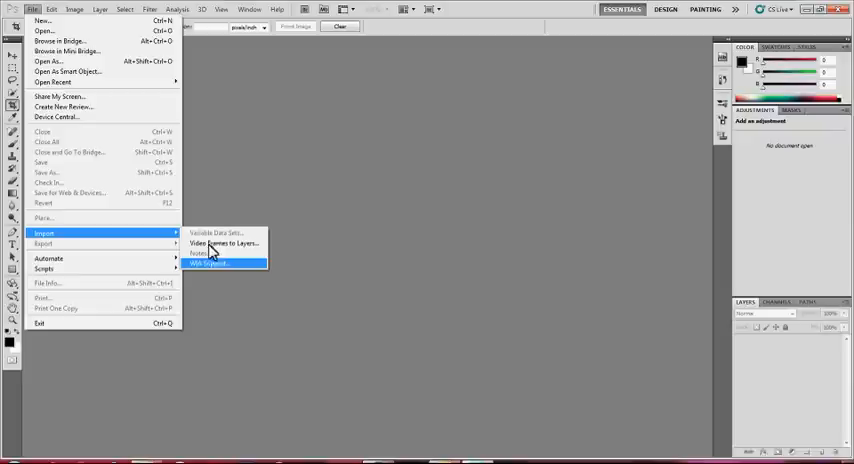
Start the WIA Support scanner import and choose the Hewlett-Packard scanner as the device
{"action": "left_click", "coordinate": [208, 264]}
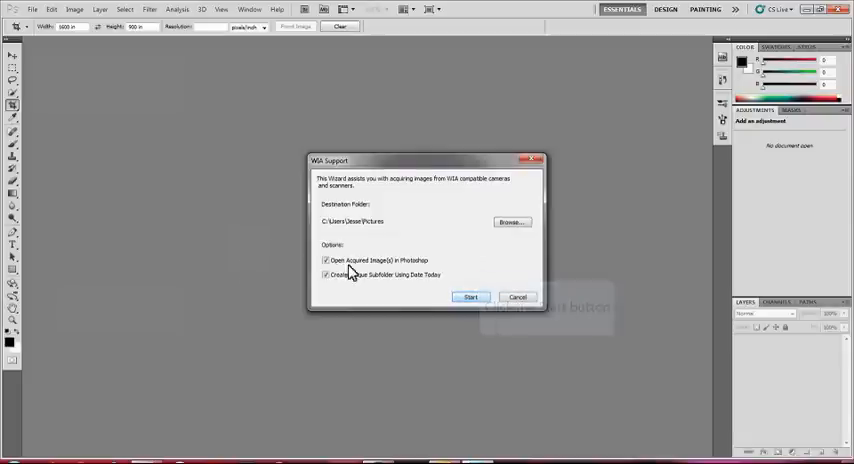
{"action": "left_click", "coordinate": [470, 296]}
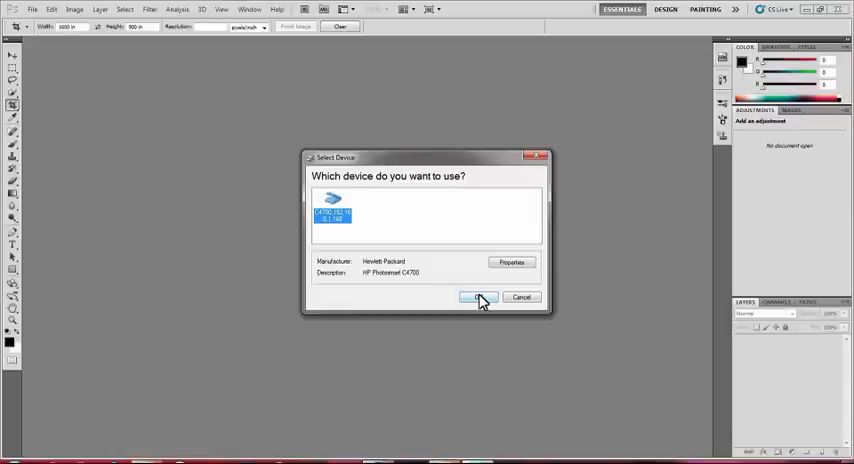
{"action": "mouse_move", "coordinate": [480, 300]}
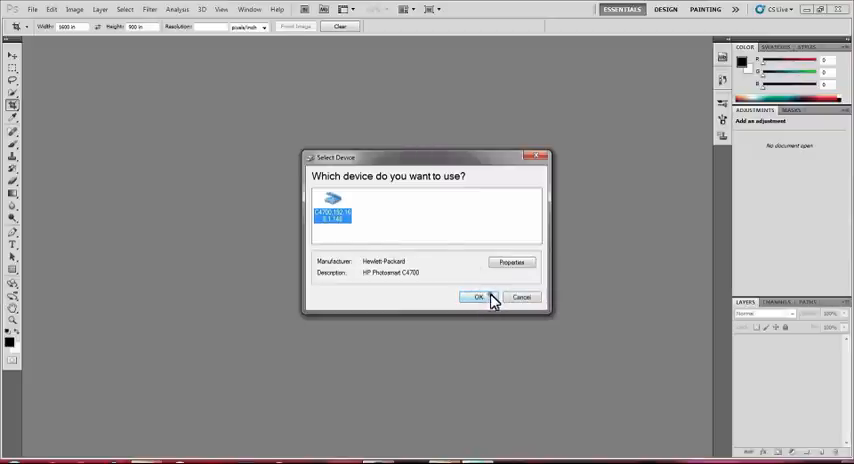
{"action": "left_click", "coordinate": [478, 296]}
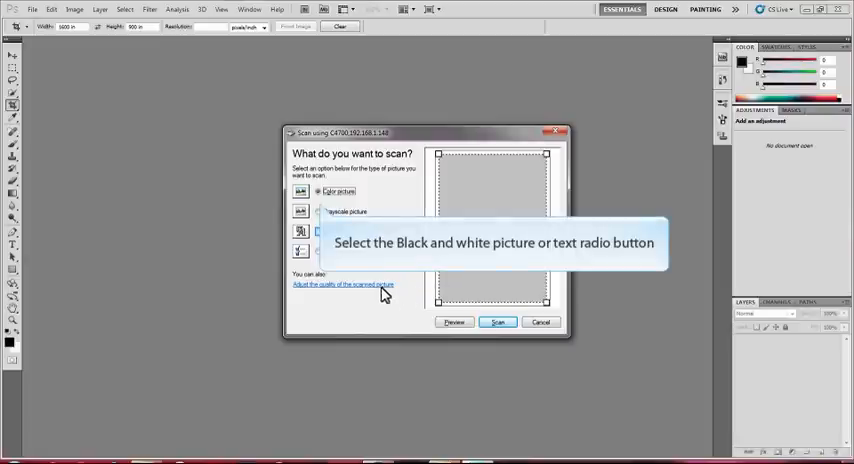
Scan the rabbit sketch as a black-and-white picture, previewing it first, into a new document
{"action": "left_click", "coordinate": [318, 232]}
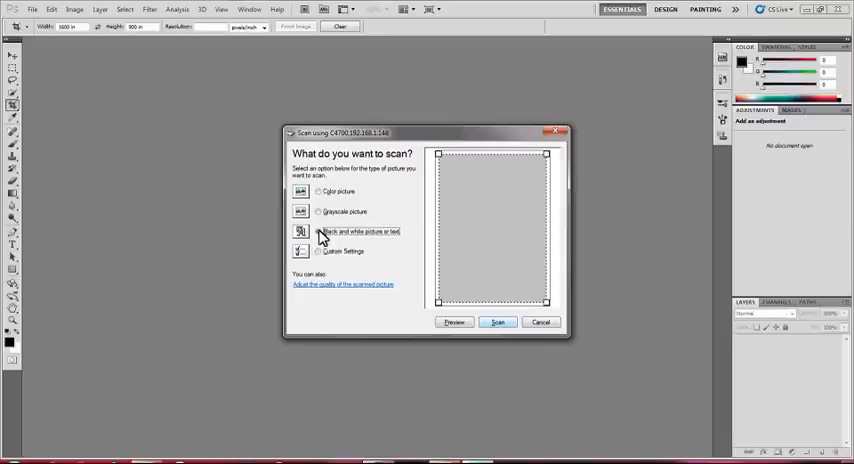
{"action": "left_click", "coordinate": [320, 232]}
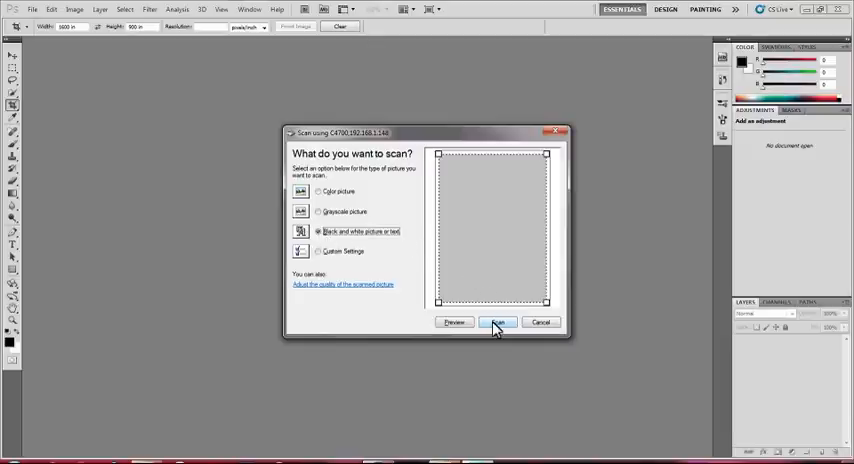
{"action": "left_click", "coordinate": [452, 322]}
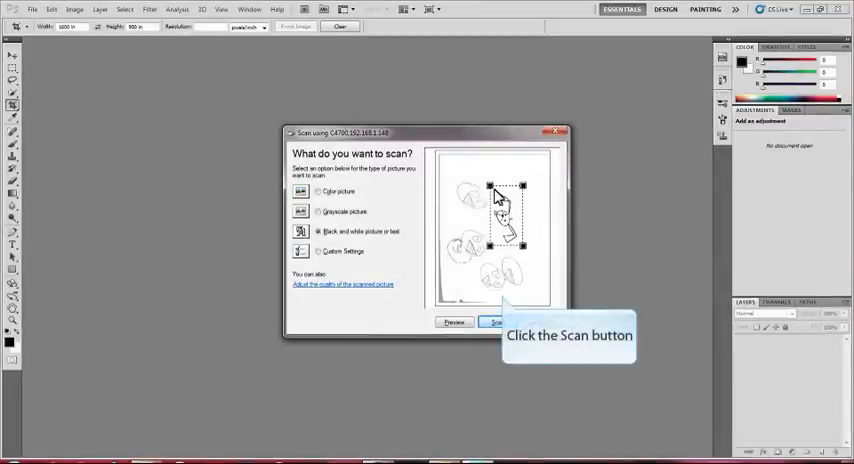
{"action": "left_click", "coordinate": [496, 322]}
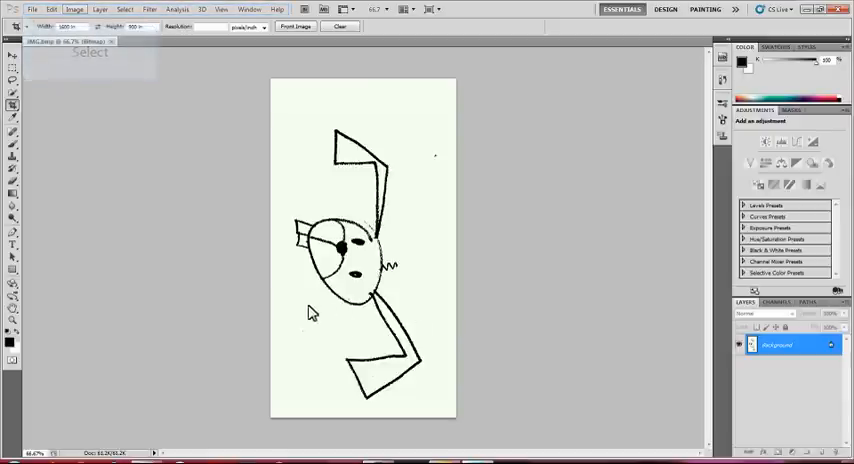
Rotate the canvas 90° so the rabbit sketch stands upright
{"action": "left_click", "coordinate": [74, 8]}
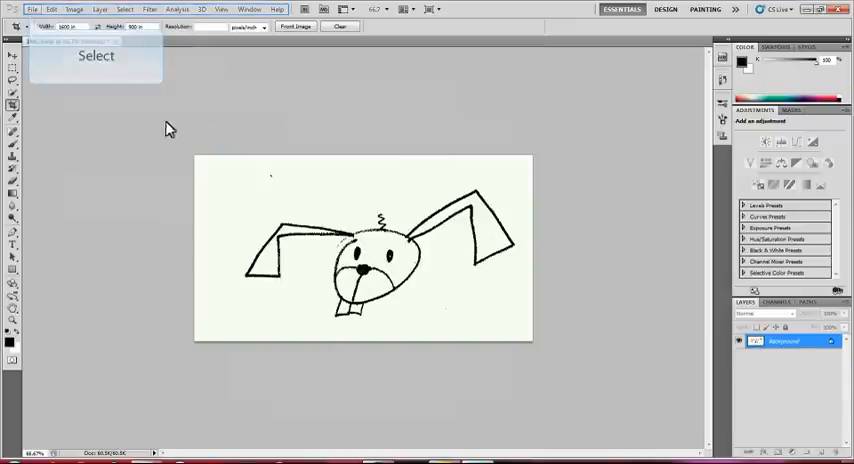
{"action": "left_click", "coordinate": [32, 8]}
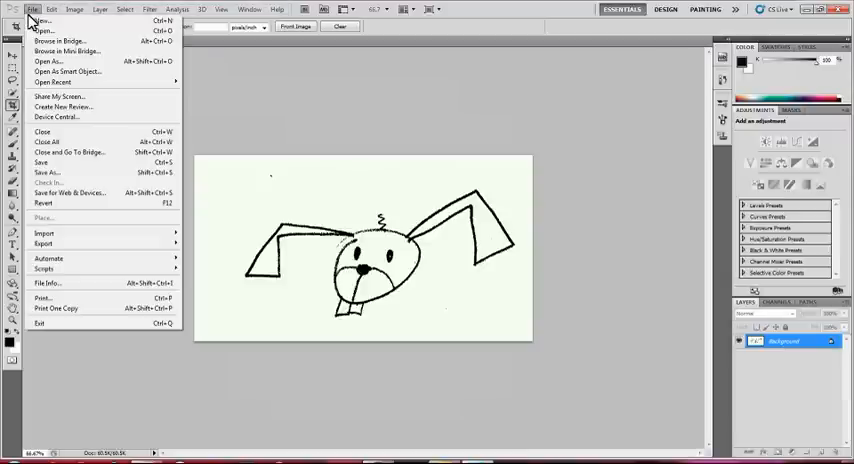
{"action": "mouse_move", "coordinate": [88, 192]}
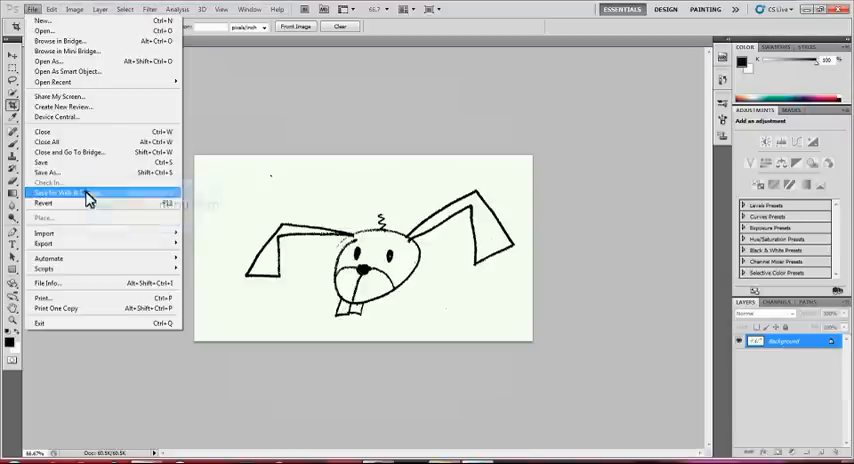
Export the upright rabbit via Save for Web & Devices using the JPEG High preset
{"action": "left_click", "coordinate": [70, 192]}
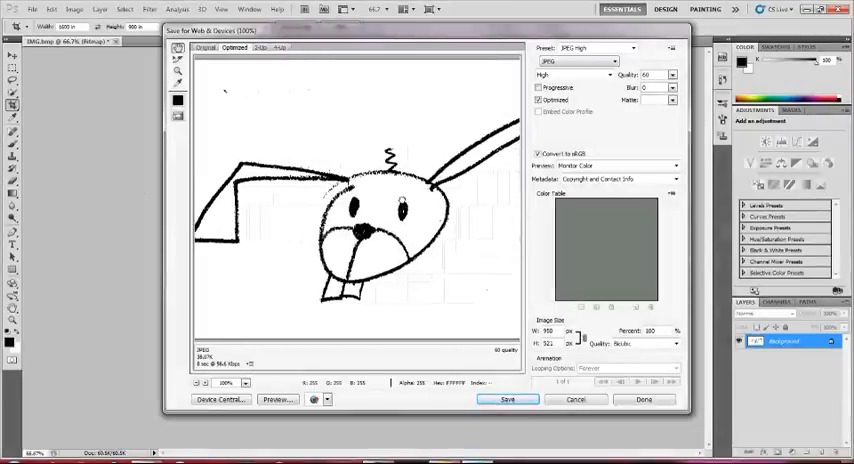
{"action": "mouse_move", "coordinate": [496, 236]}
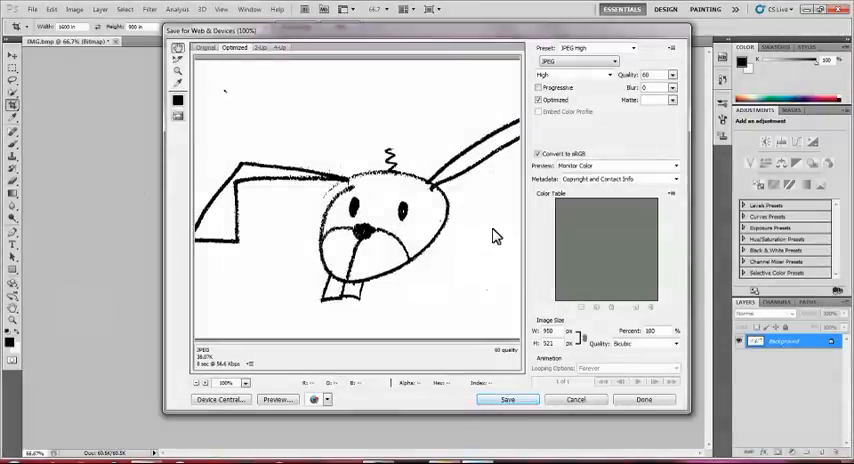
{"action": "mouse_move", "coordinate": [520, 296]}
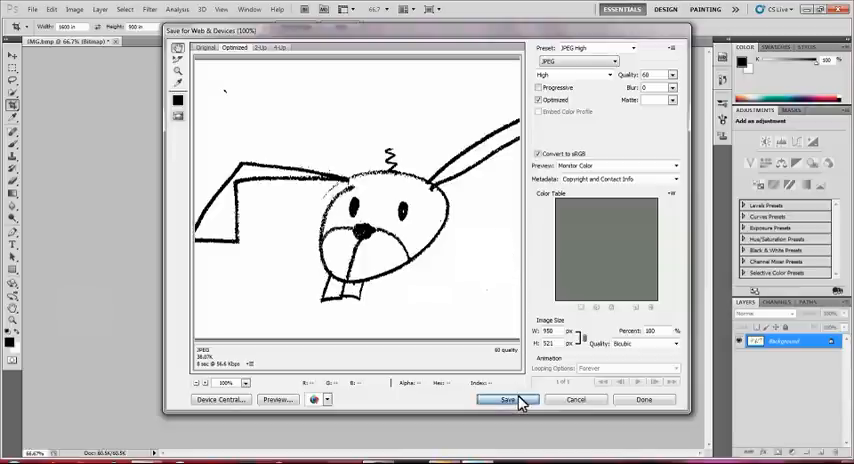
{"action": "left_click", "coordinate": [580, 60]}
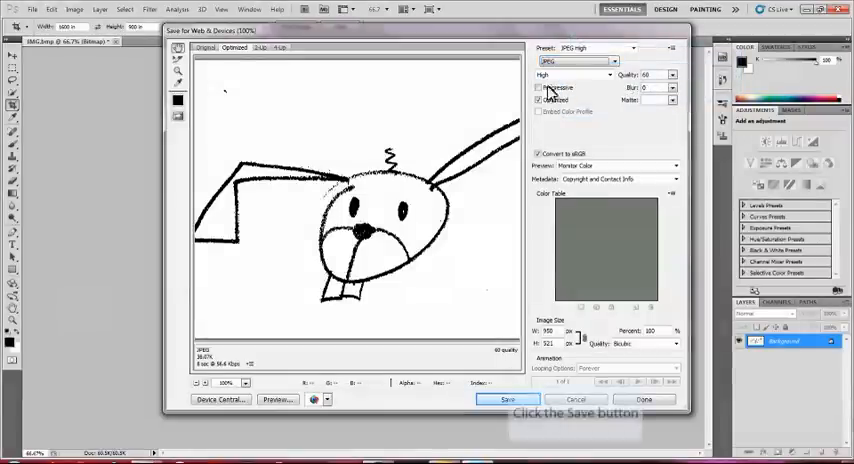
Proceed to the Save Optimized As window showing the existing Rabbit file name
{"action": "left_click", "coordinate": [508, 400]}
{"action": "type", "text": "Rabbit_2"}
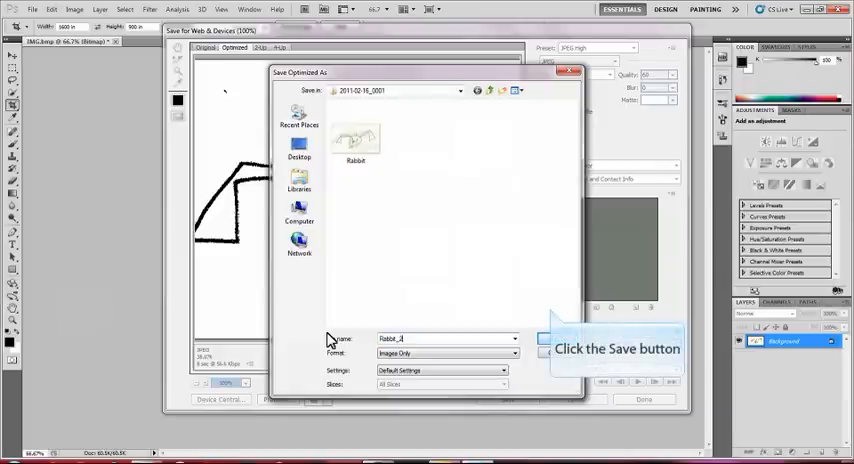
{"action": "mouse_move", "coordinate": [544, 340]}
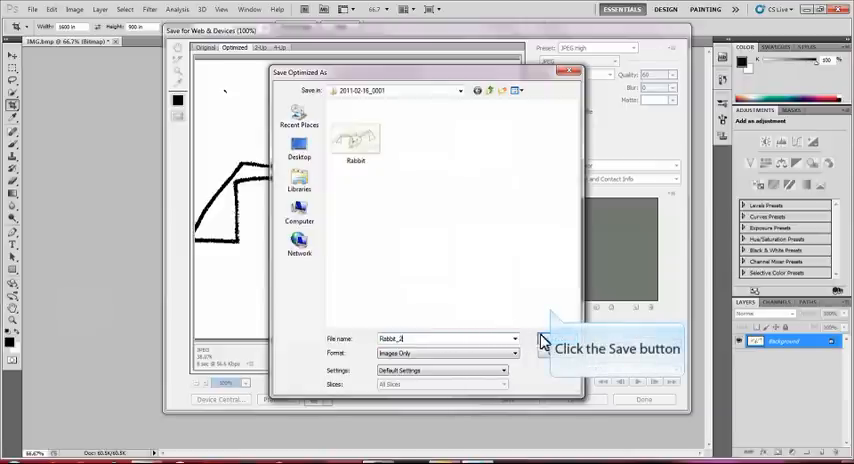